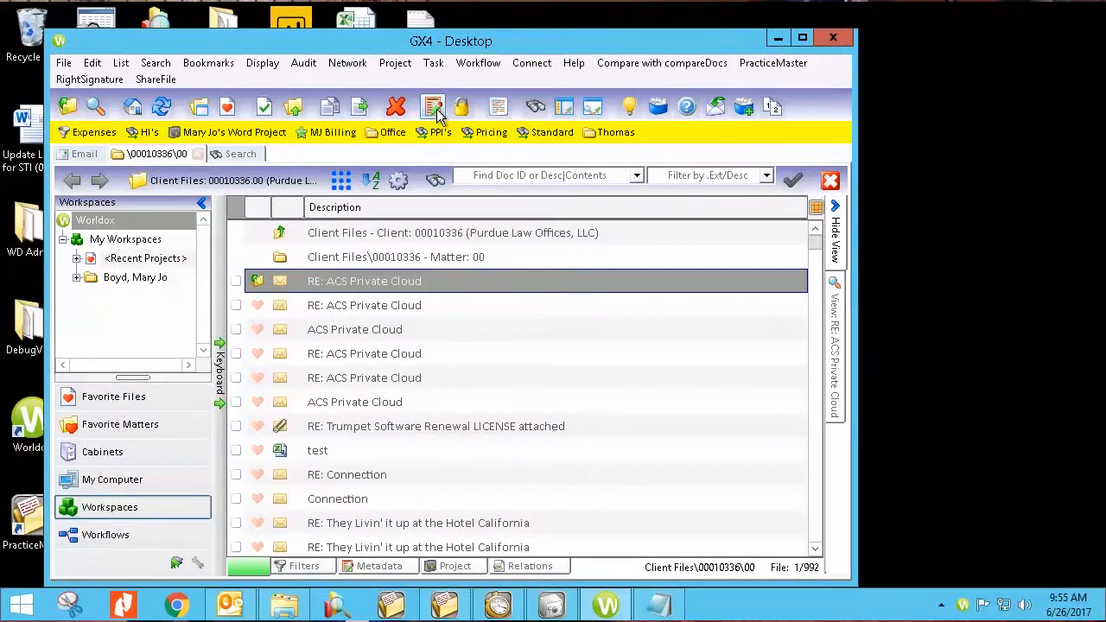
- Open metadata for the 'RE: ACS Private Cloud' email and select its existing description
click(434, 108)
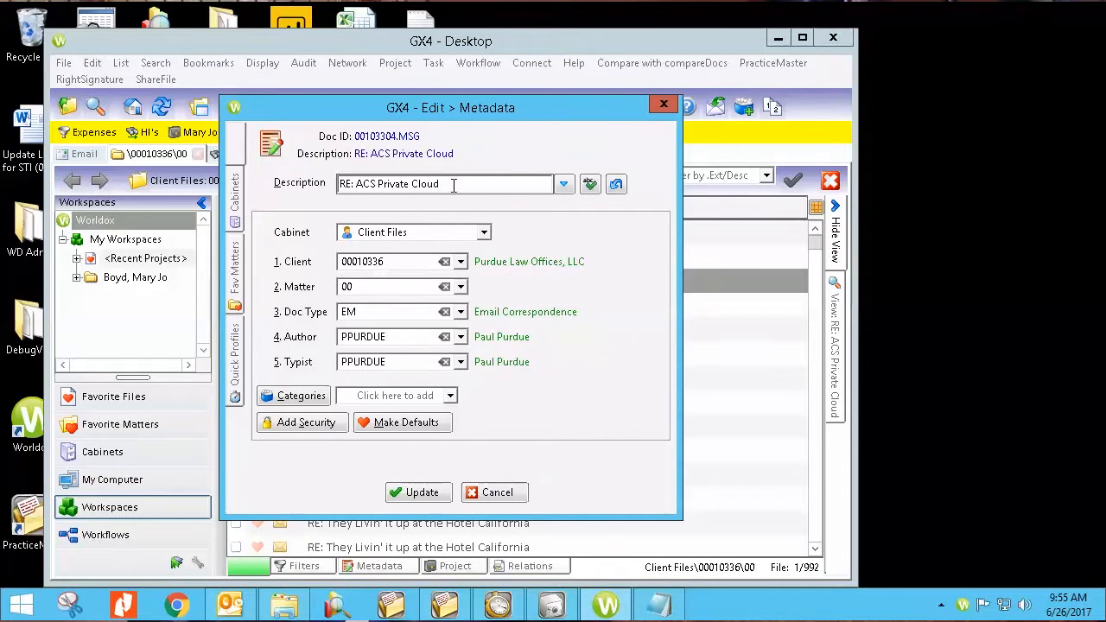
triple_click(445, 183)
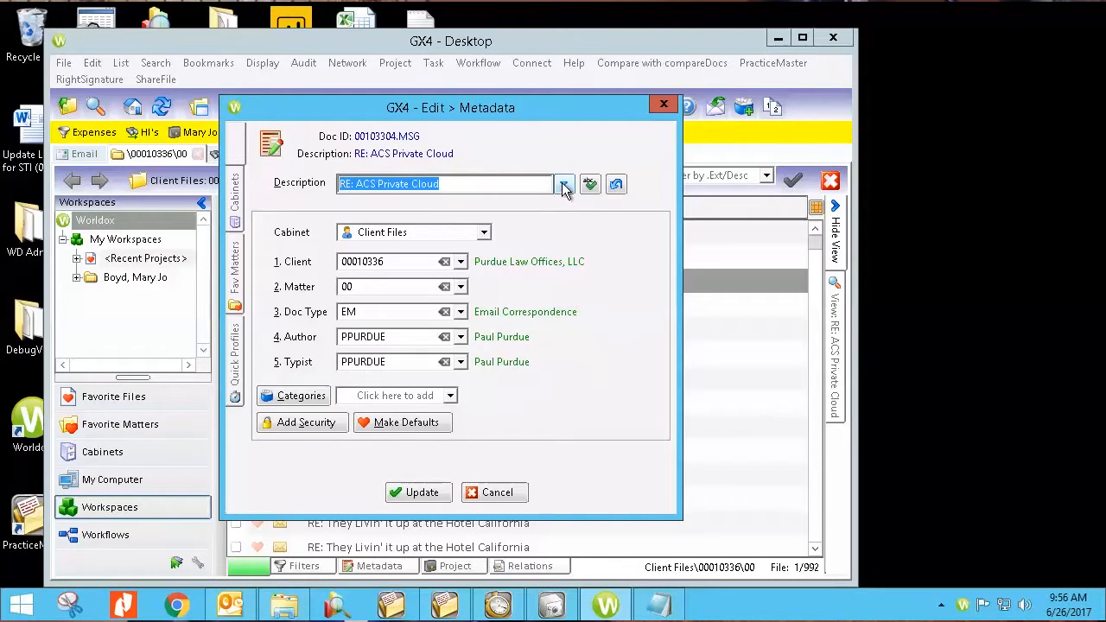
- Pick 'MJ Staff Phone List' from the description history dropdown as the new description
click(564, 183)
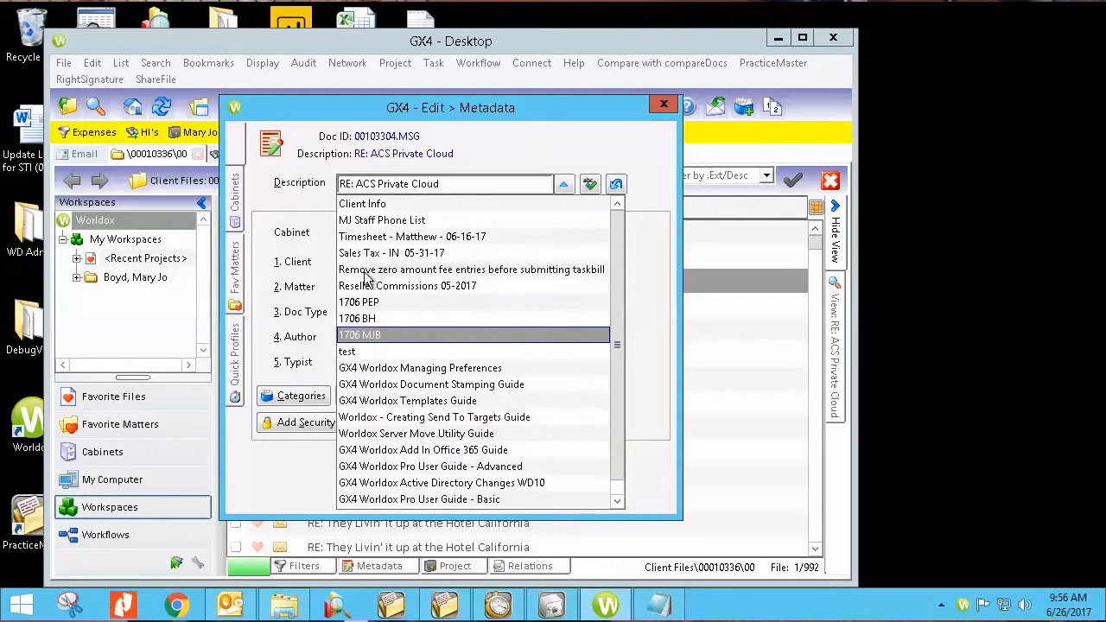
click(381, 220)
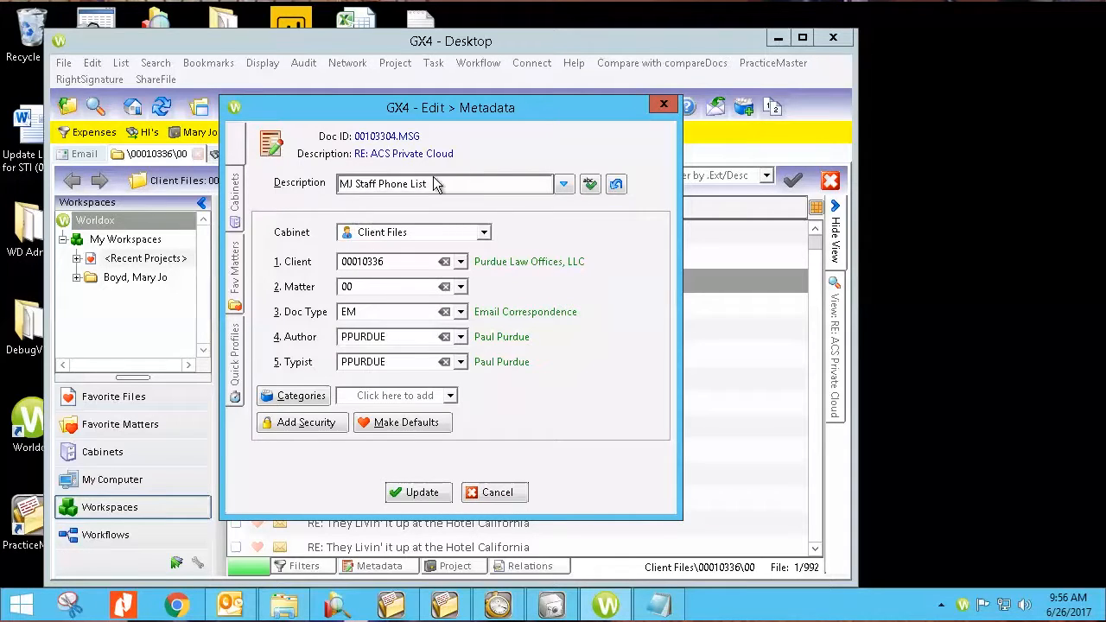
click(443, 184)
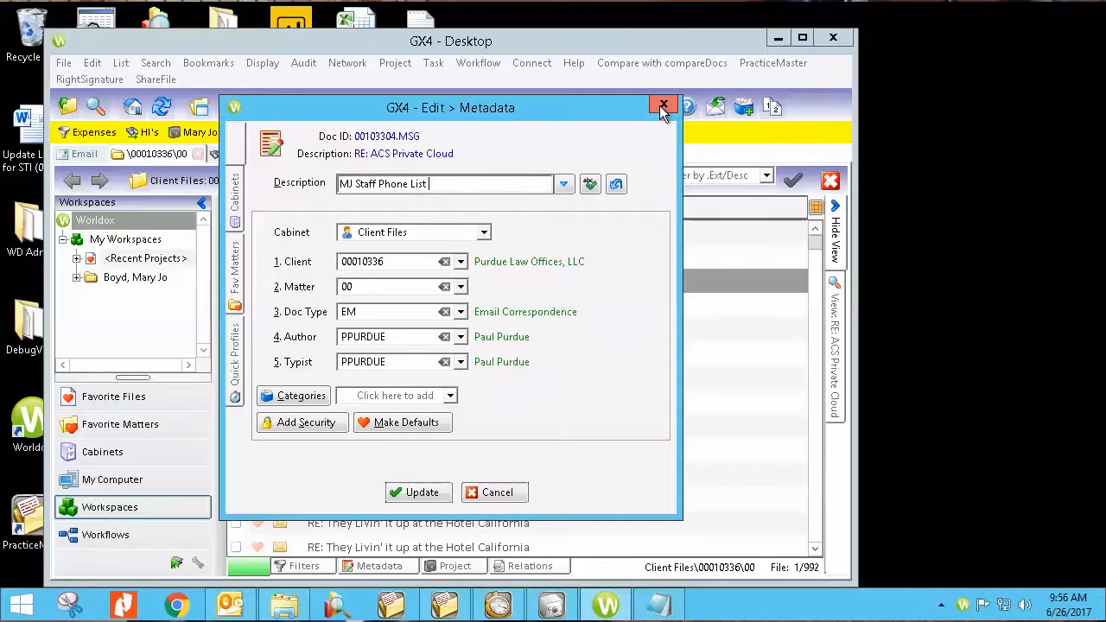
mouse_move(663, 106)
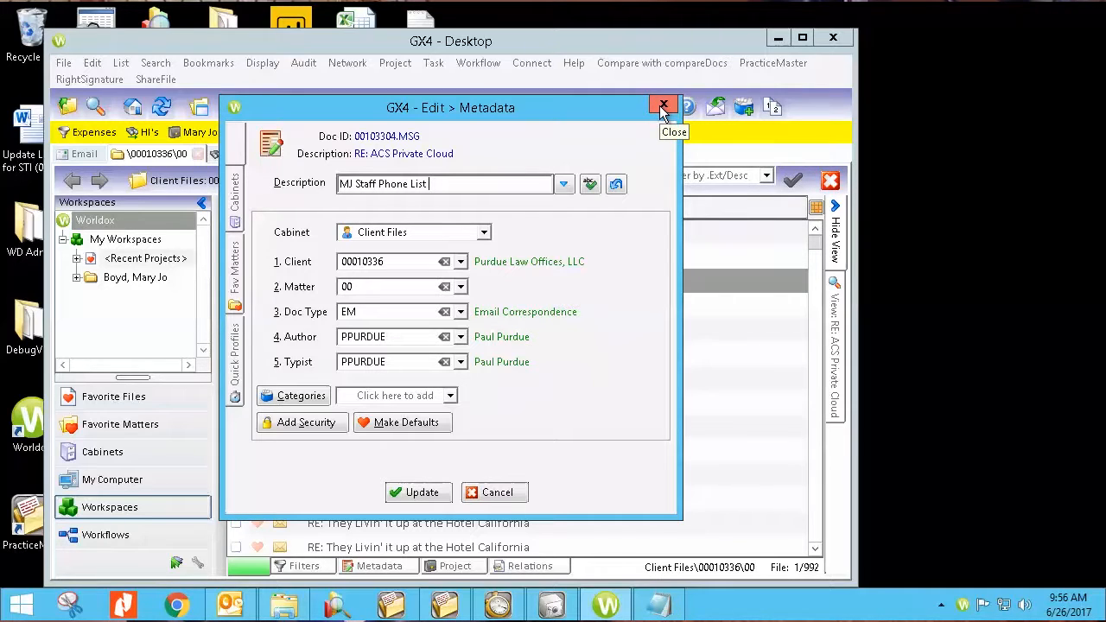